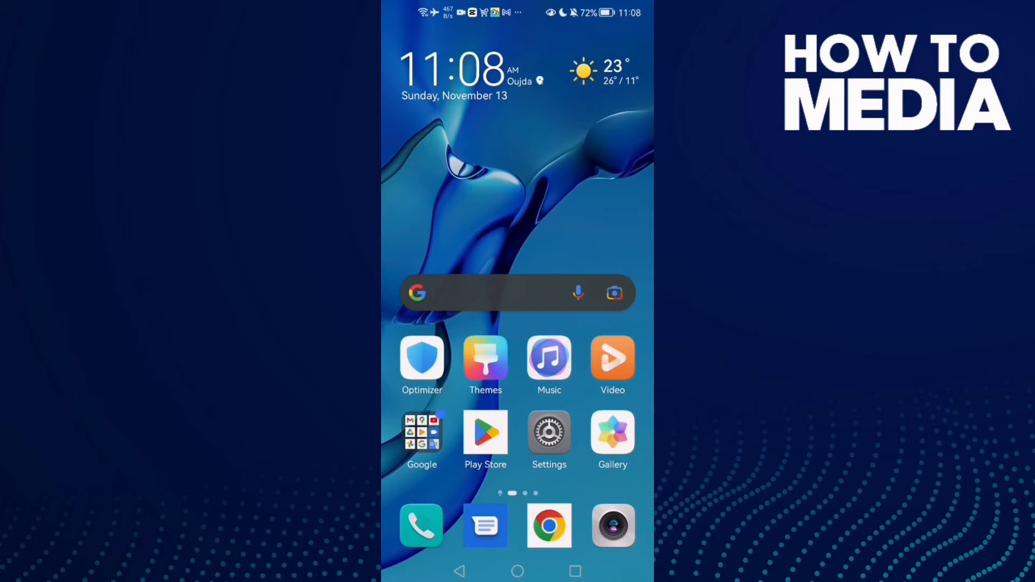
Step: Open Settings and go to the Apps list to find Snapchat
{"action": "left_click", "coordinate": [549, 433]}
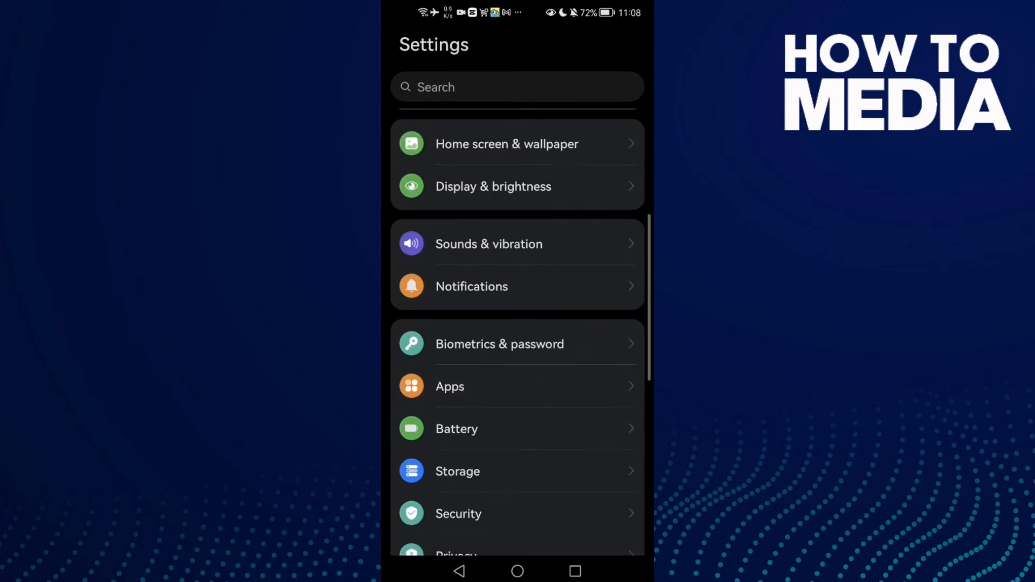
{"action": "left_click", "coordinate": [449, 386]}
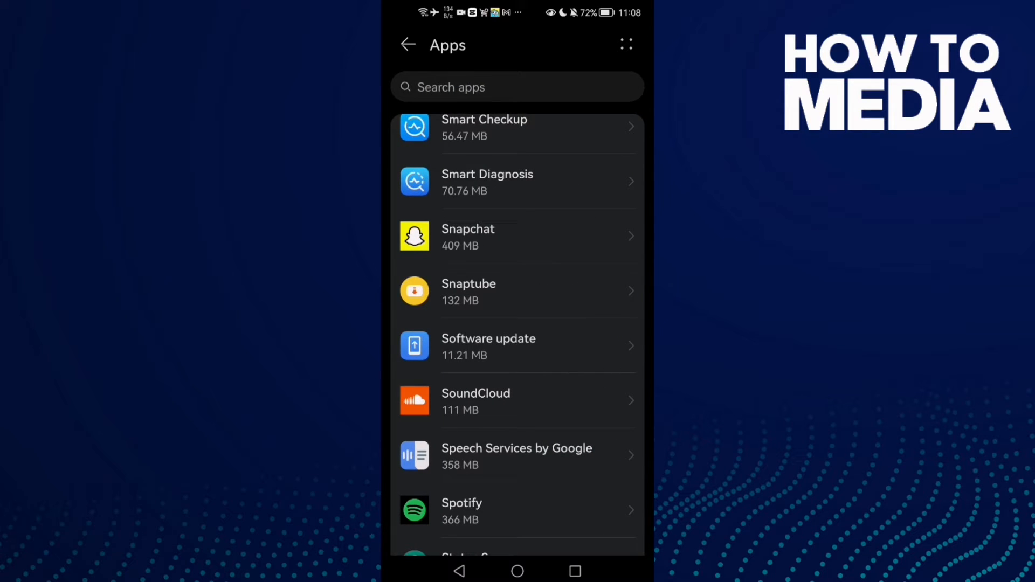
Step: Open Snapchat's app info, force stop it, and clear its cache
{"action": "left_click", "coordinate": [489, 236]}
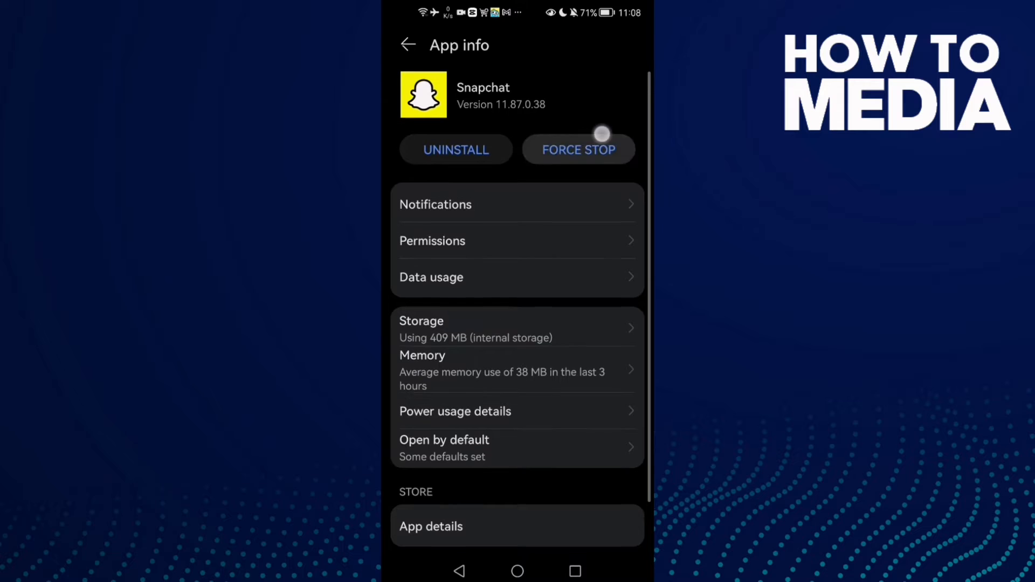
{"action": "left_click", "coordinate": [579, 149]}
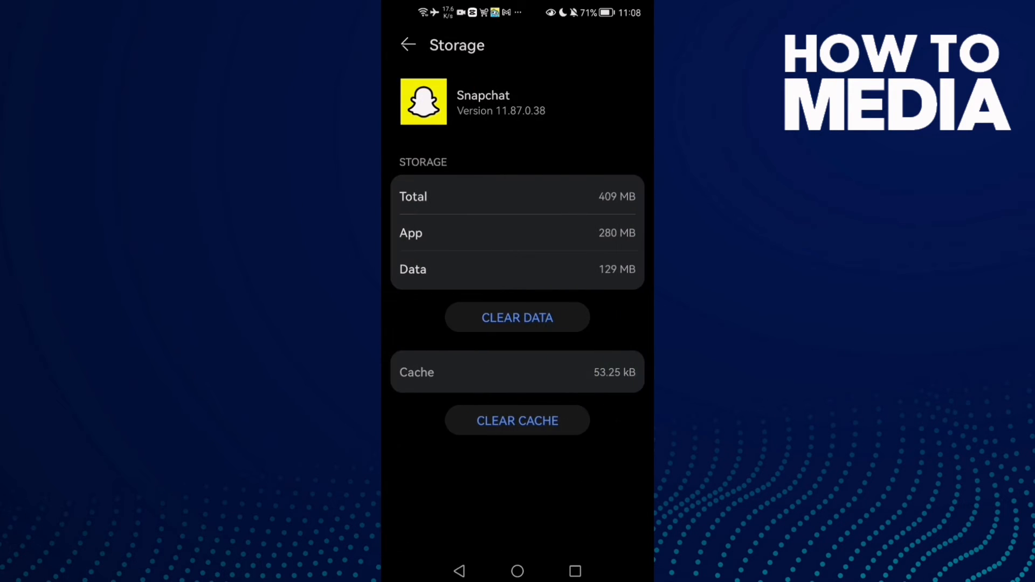
{"action": "left_click", "coordinate": [408, 45]}
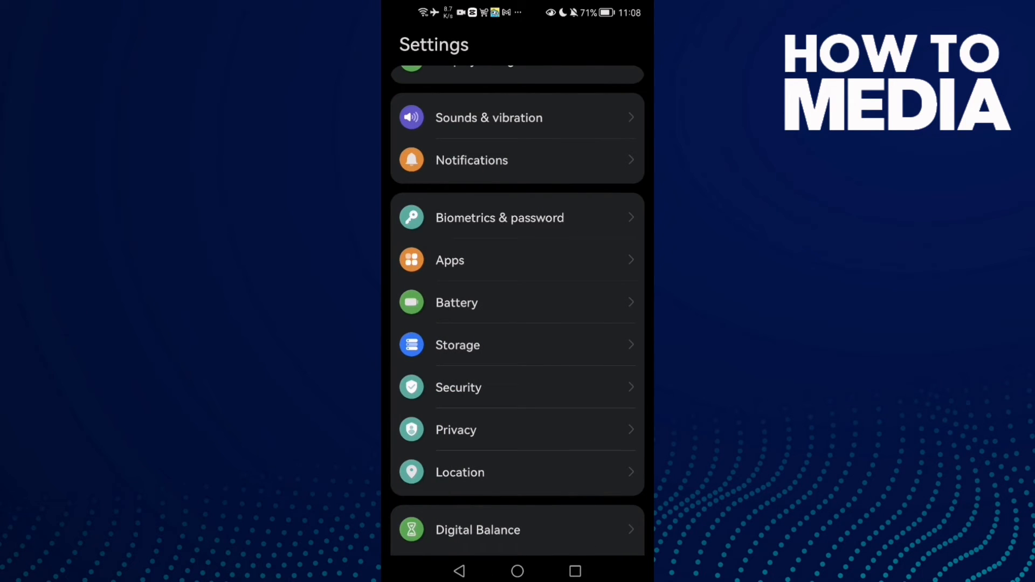
Step: Run a storage cleanup scan and clean the 1.79 GB of junk files
{"action": "left_click", "coordinate": [457, 345]}
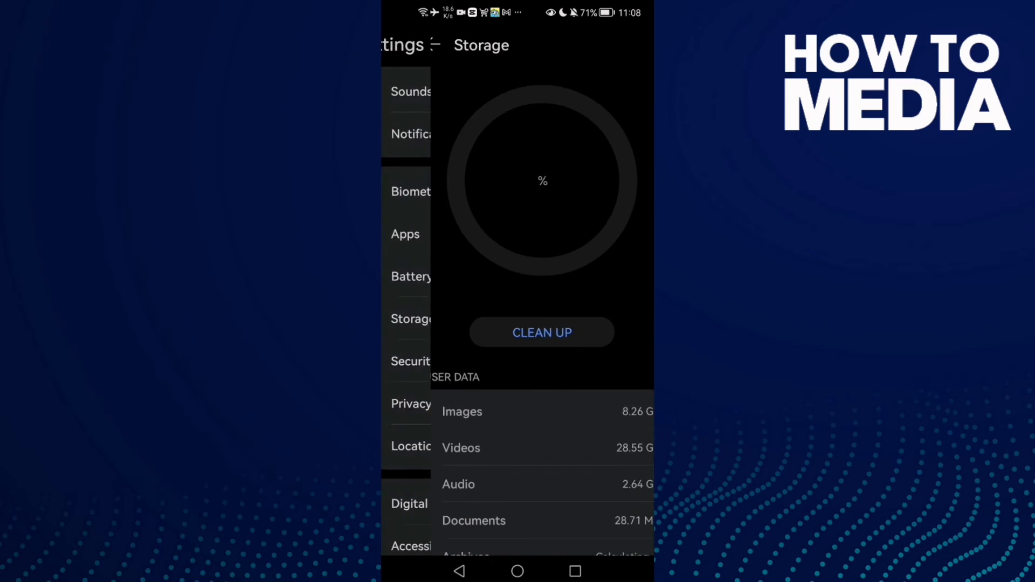
{"action": "left_click", "coordinate": [542, 332]}
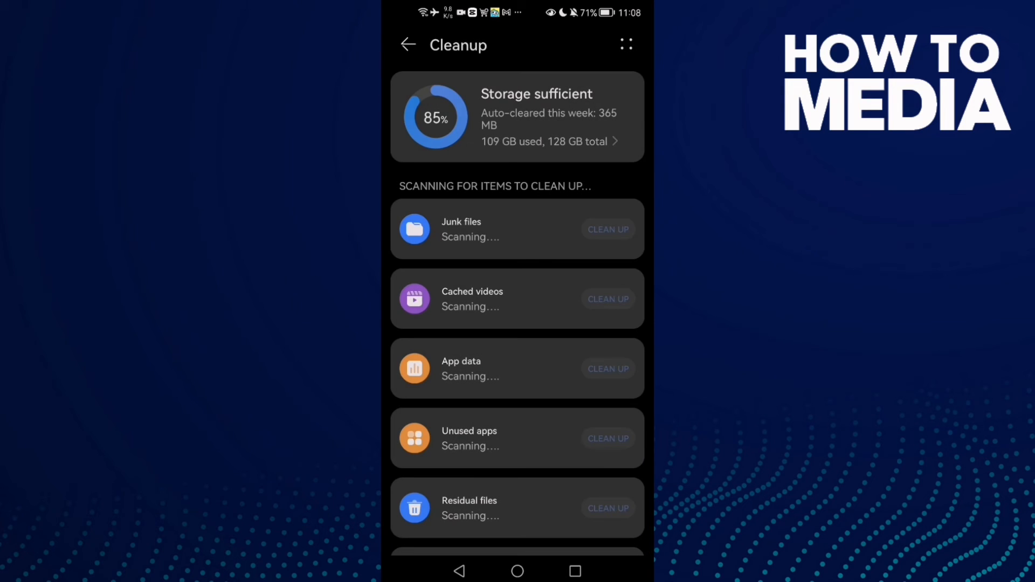
{"action": "scroll", "scroll_direction": "down", "scroll_amount": 3}
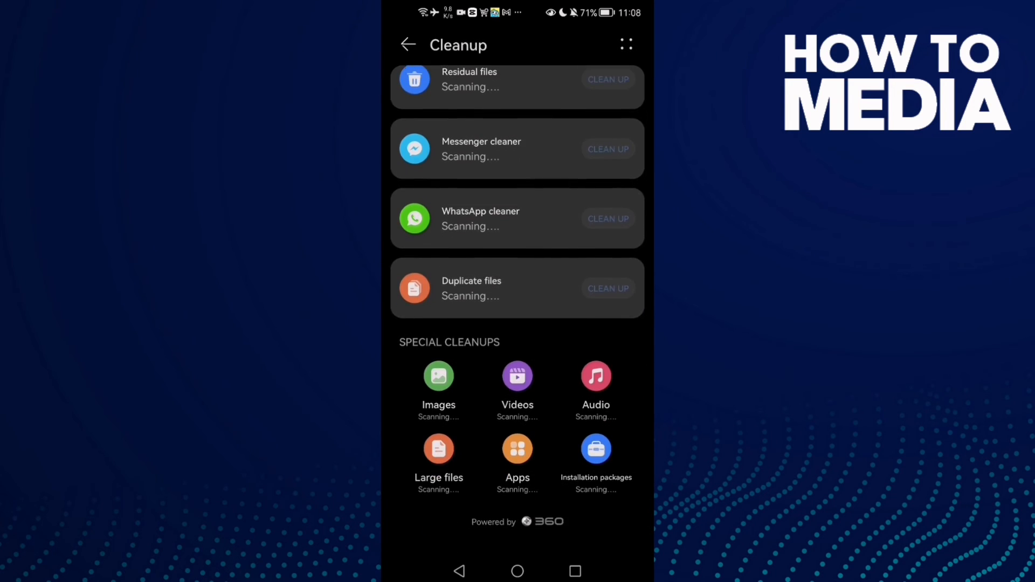
{"action": "scroll", "scroll_direction": "down", "scroll_amount": 3}
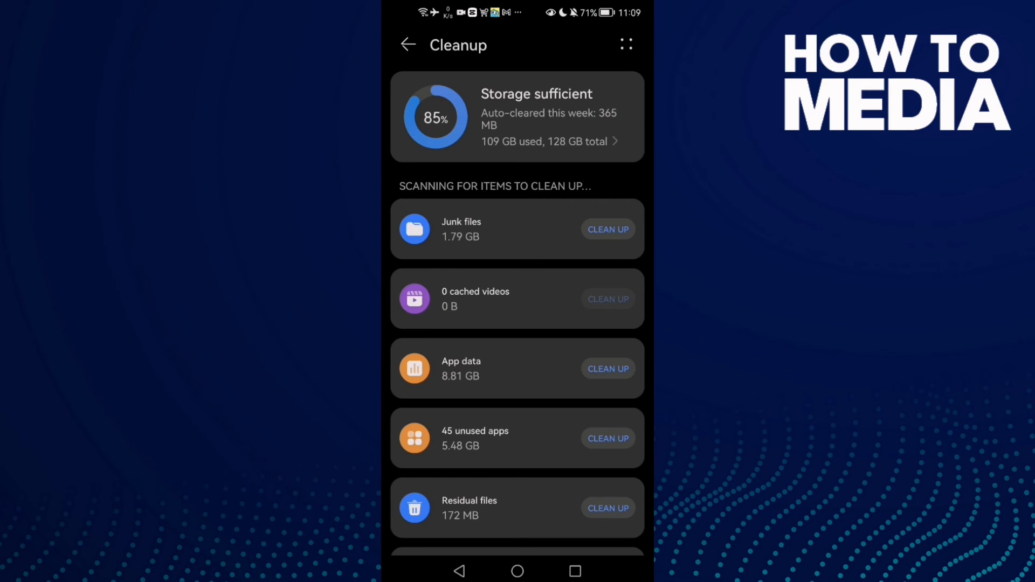
{"action": "left_click", "coordinate": [607, 229]}
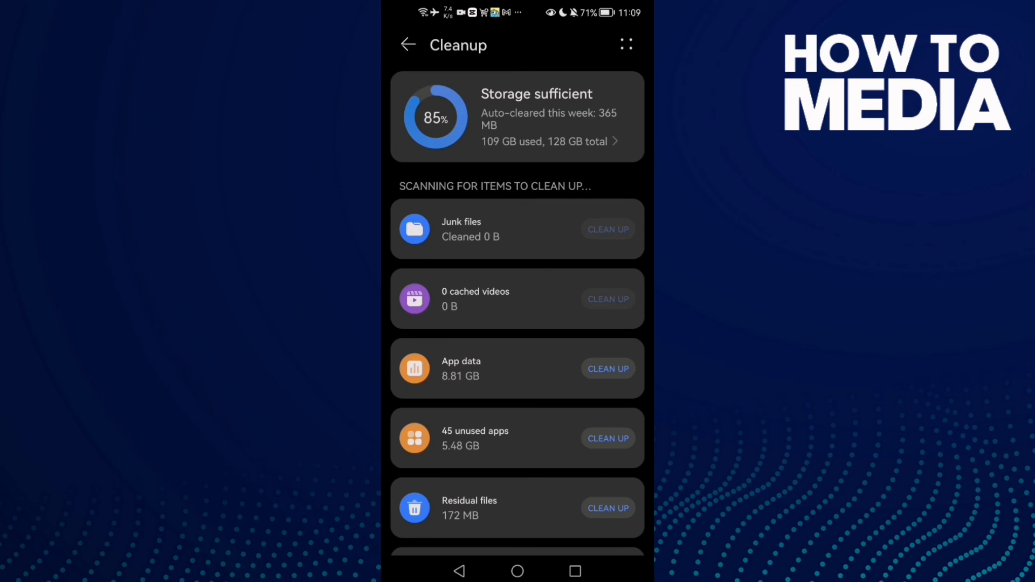